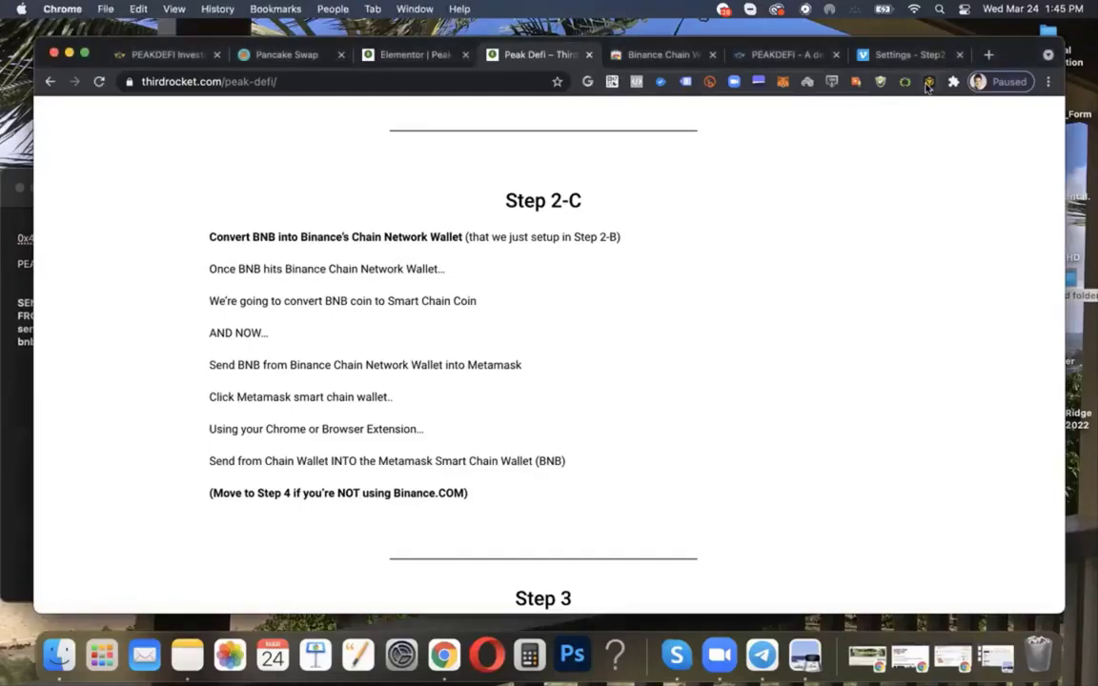
Step: View the empty Binance Chain Wallet balance, then switch to the Peak BNB MetaMask account
{"action": "left_click", "coordinate": [928, 80]}
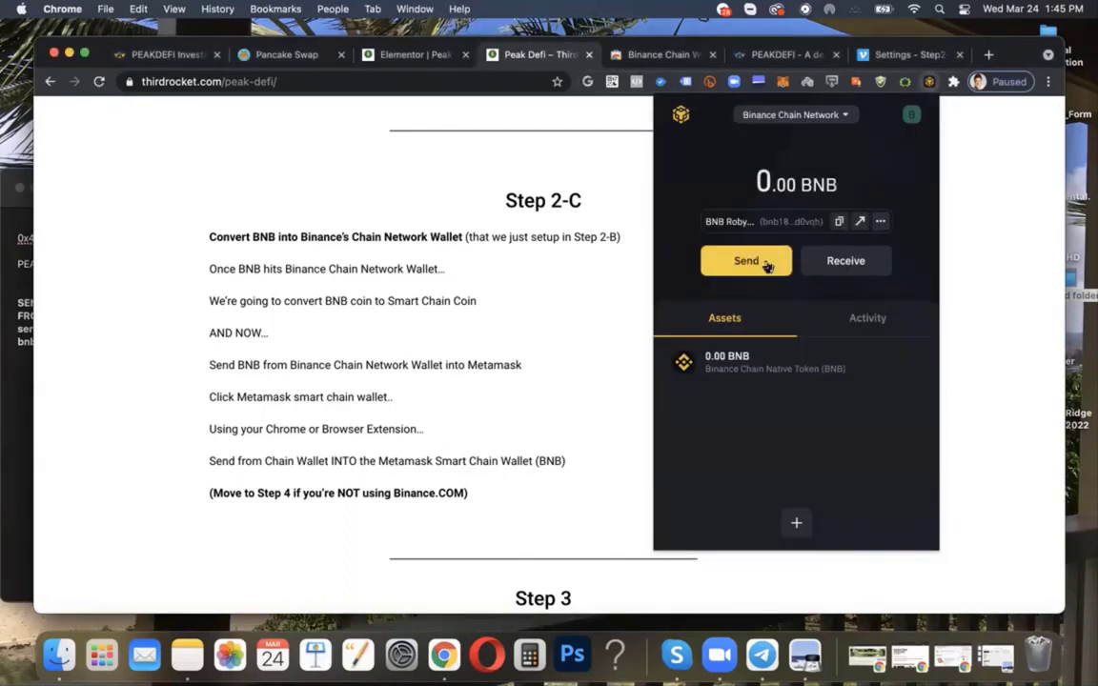
{"action": "left_click", "coordinate": [745, 259]}
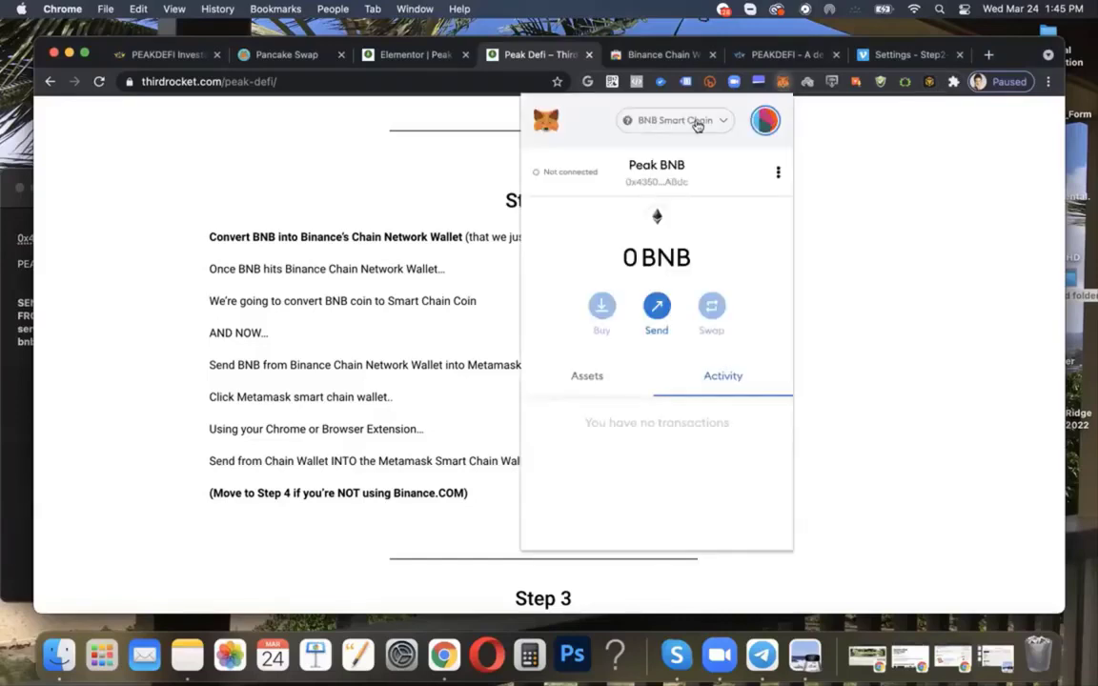
{"action": "mouse_move", "coordinate": [766, 122]}
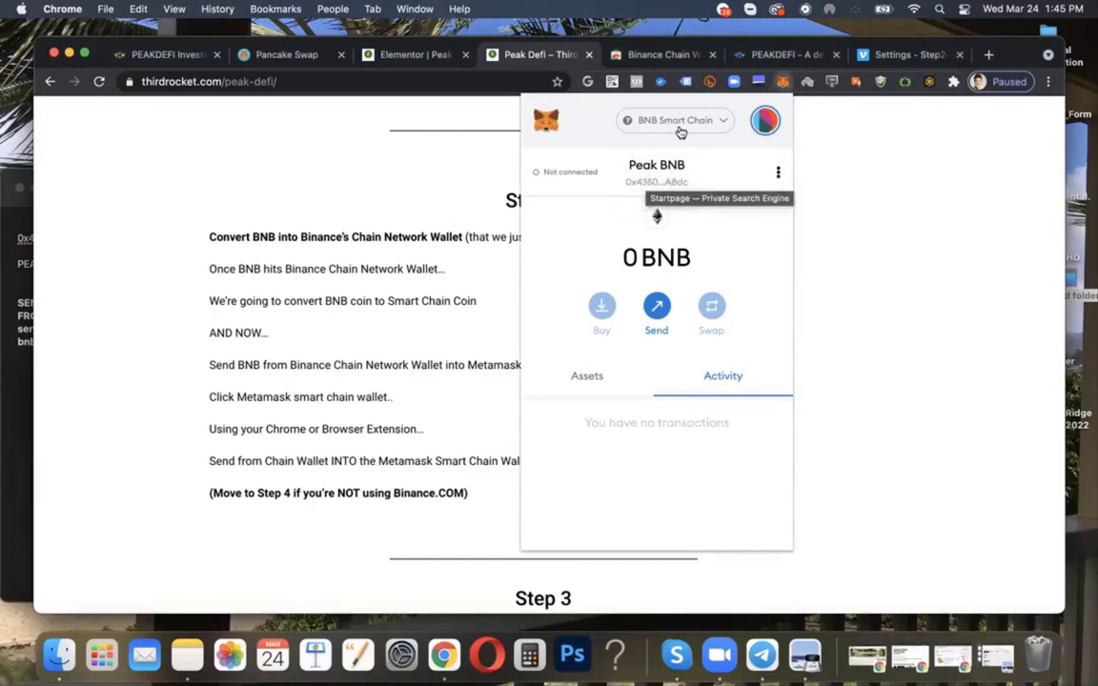
Step: Keep BNB Smart Chain as the network and Peak BNB as the active MetaMask account
{"action": "left_click", "coordinate": [674, 120]}
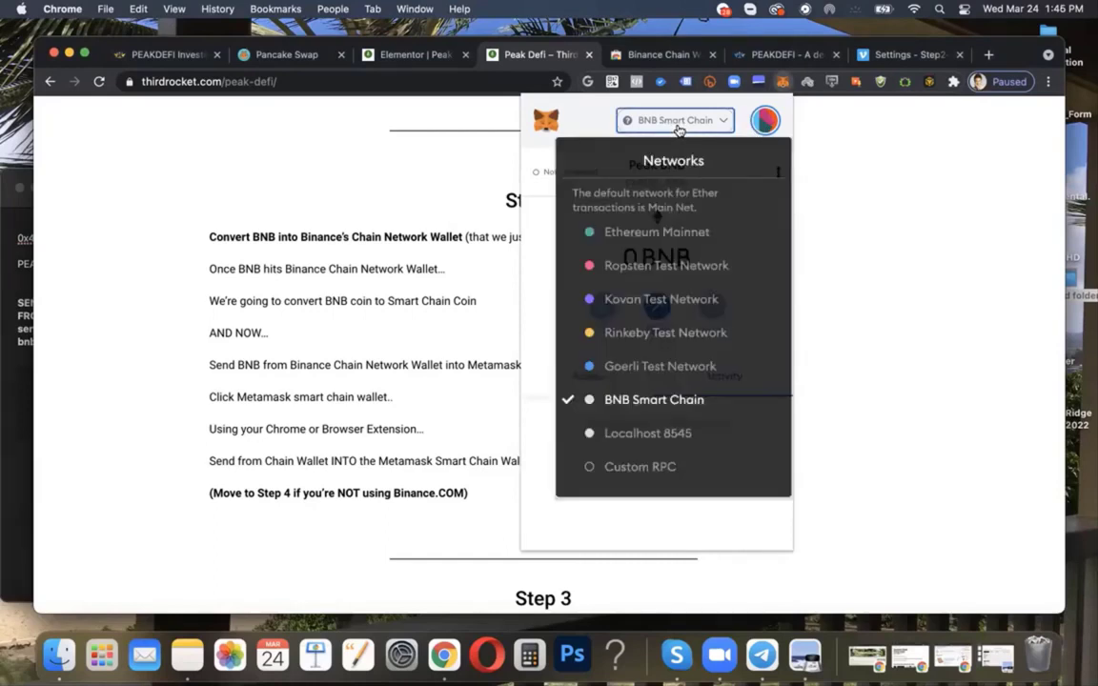
{"action": "mouse_move", "coordinate": [683, 138]}
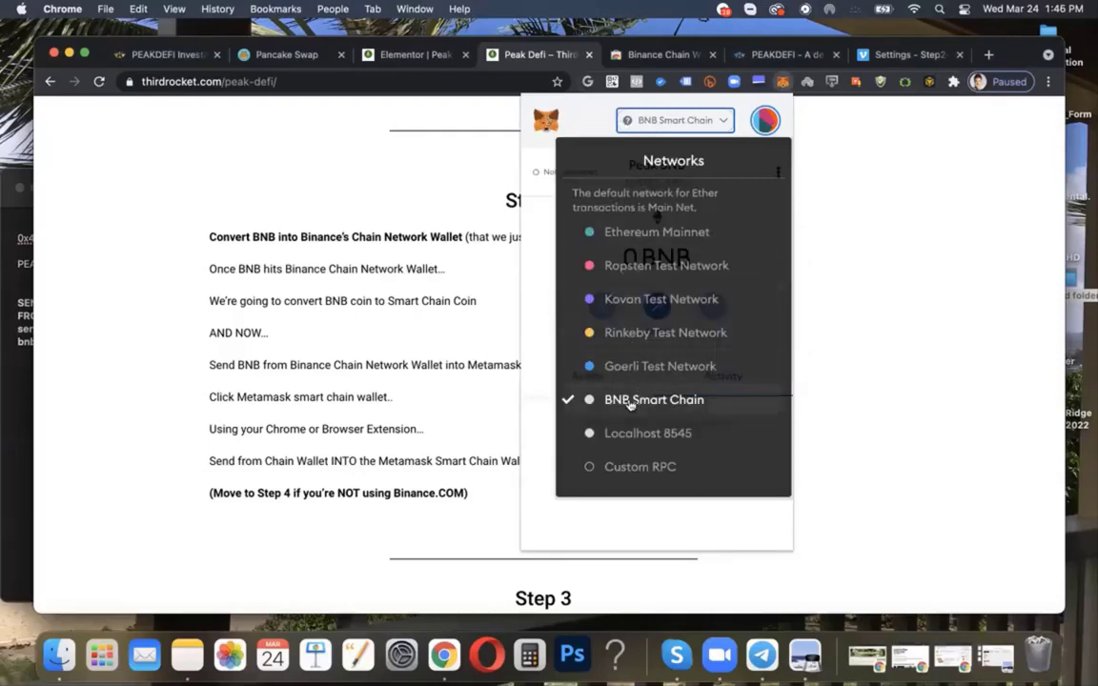
{"action": "left_click", "coordinate": [654, 400]}
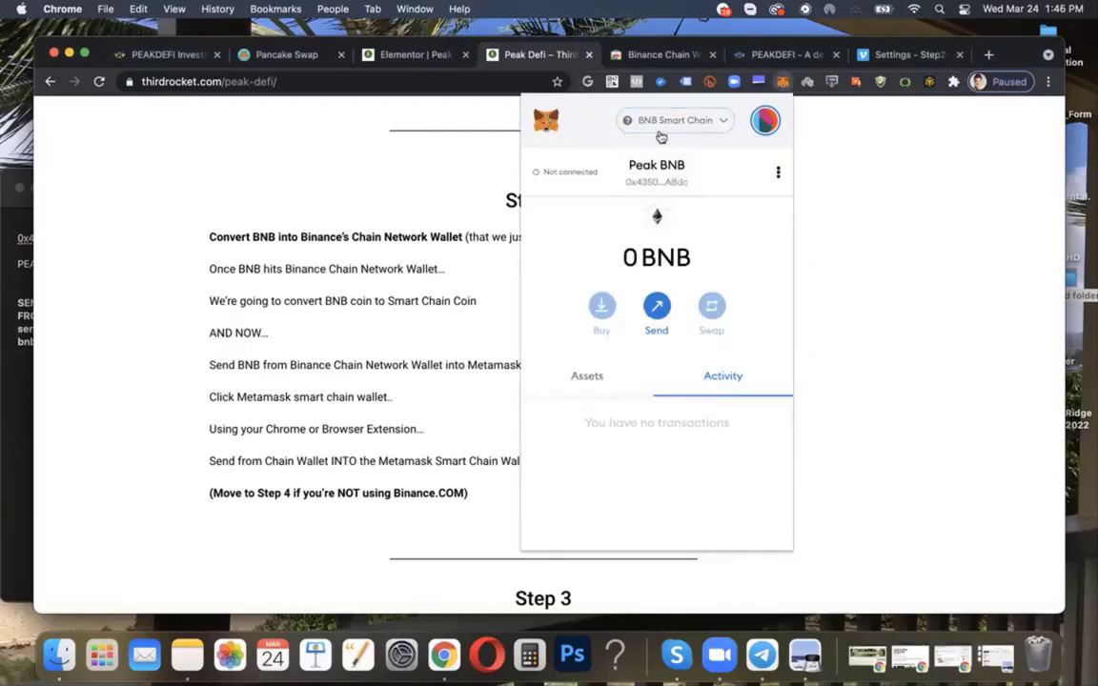
{"action": "left_click", "coordinate": [766, 120]}
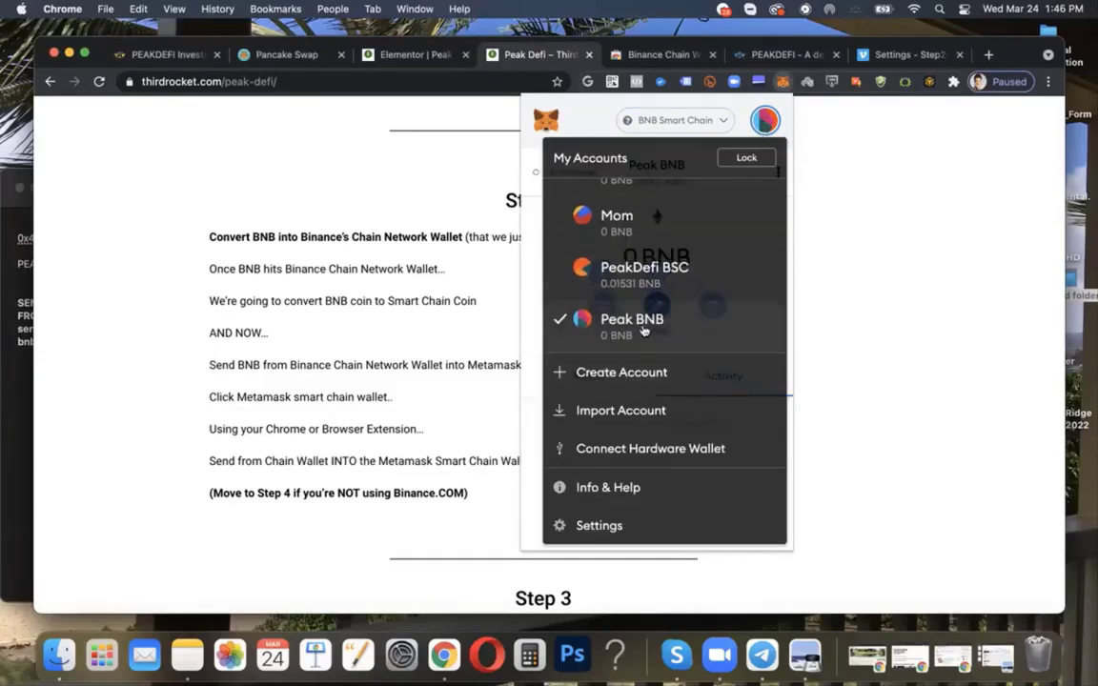
{"action": "left_click", "coordinate": [633, 318]}
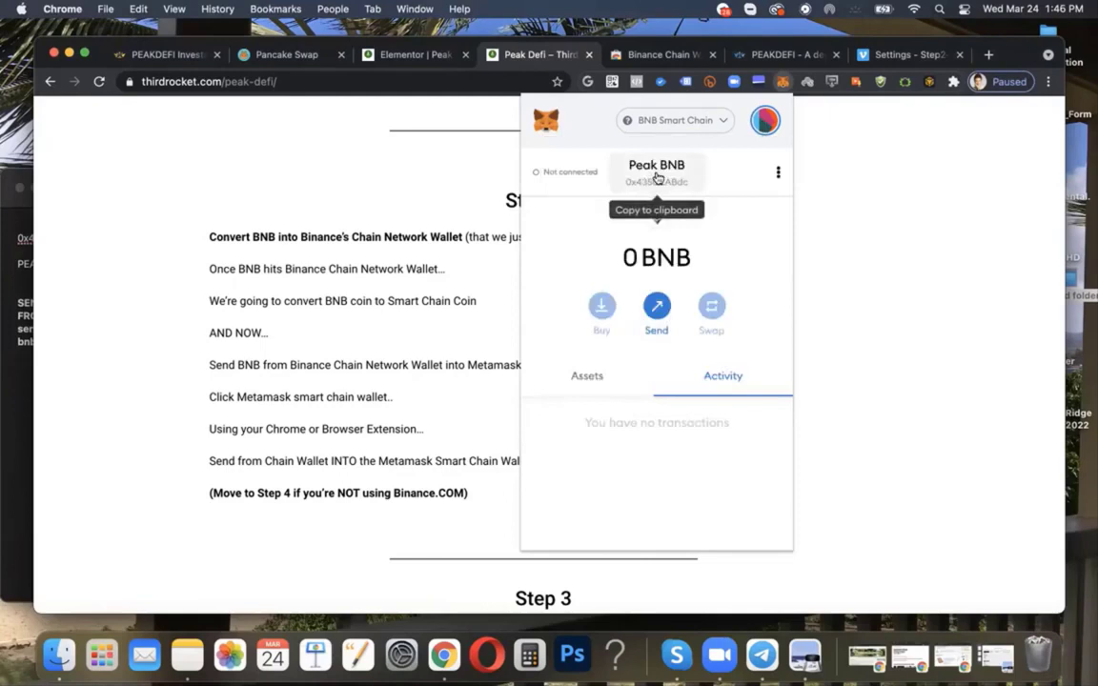
Step: Copy the Peak BNB account address to the clipboard
{"action": "left_click", "coordinate": [655, 175]}
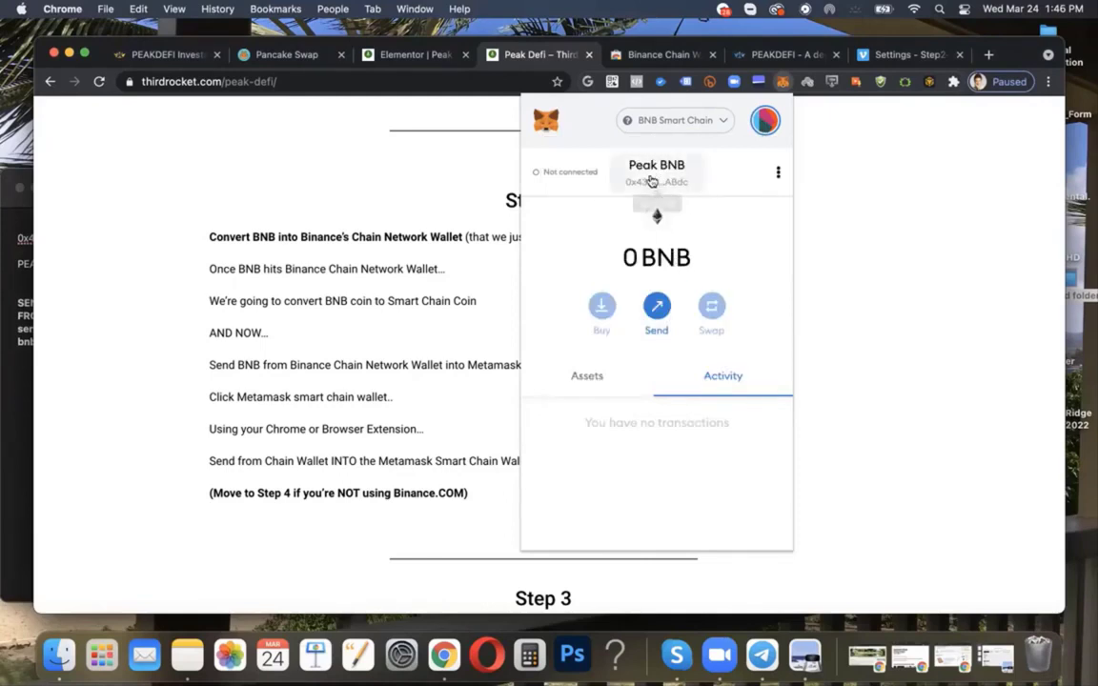
{"action": "left_click", "coordinate": [656, 181]}
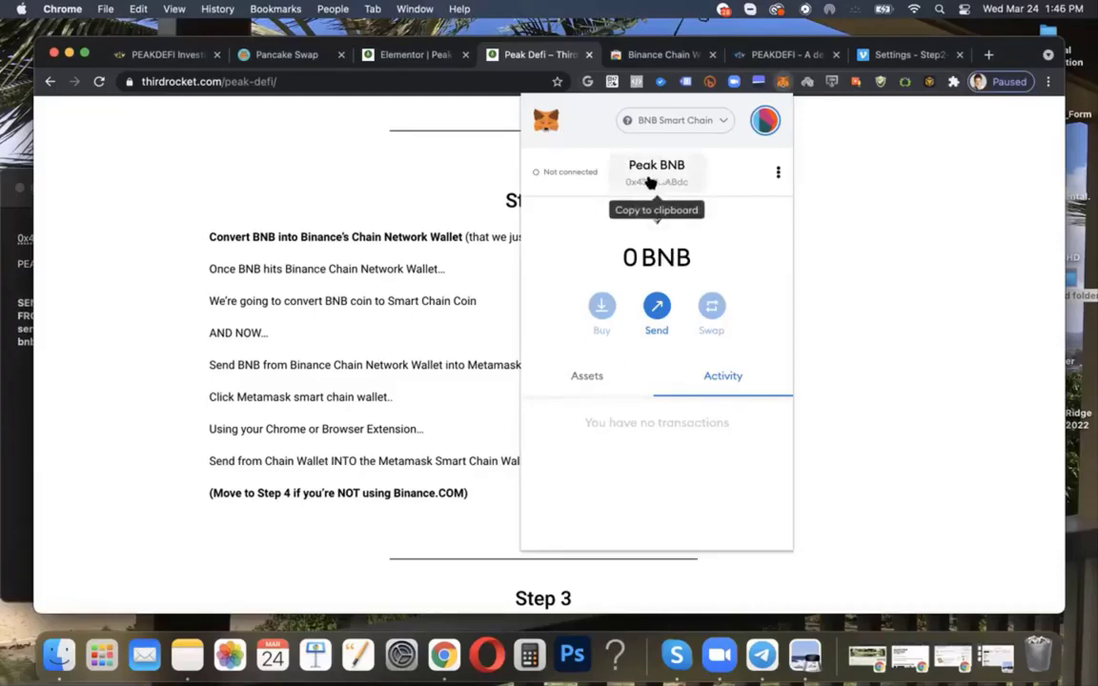
{"action": "mouse_move", "coordinate": [679, 183]}
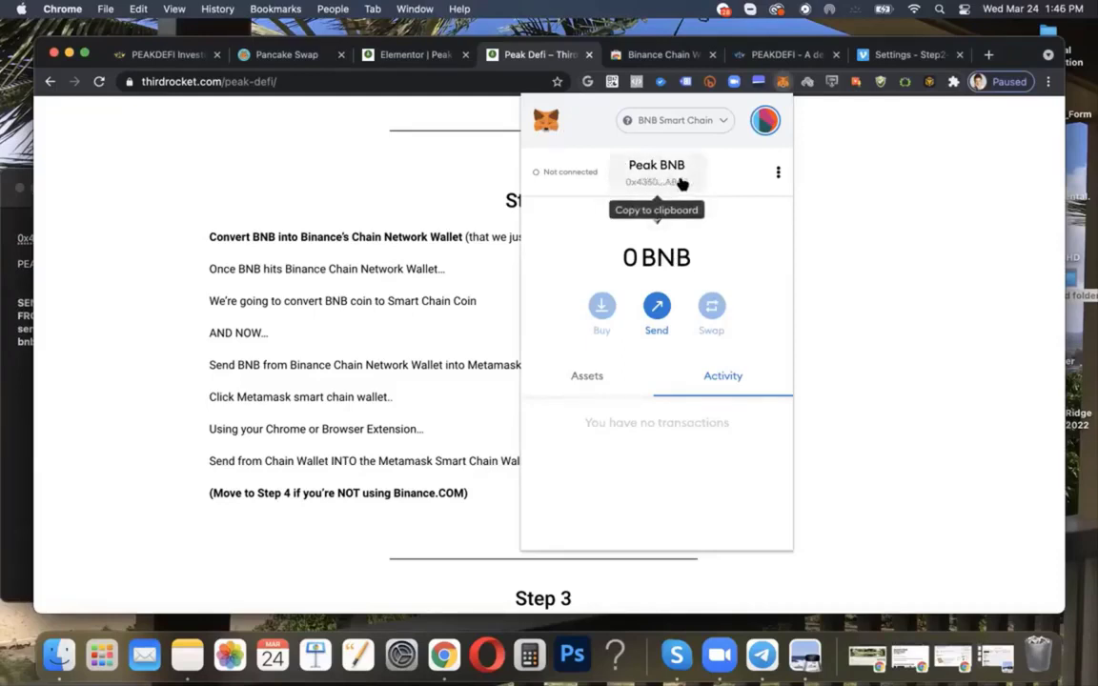
{"action": "left_click", "coordinate": [656, 175]}
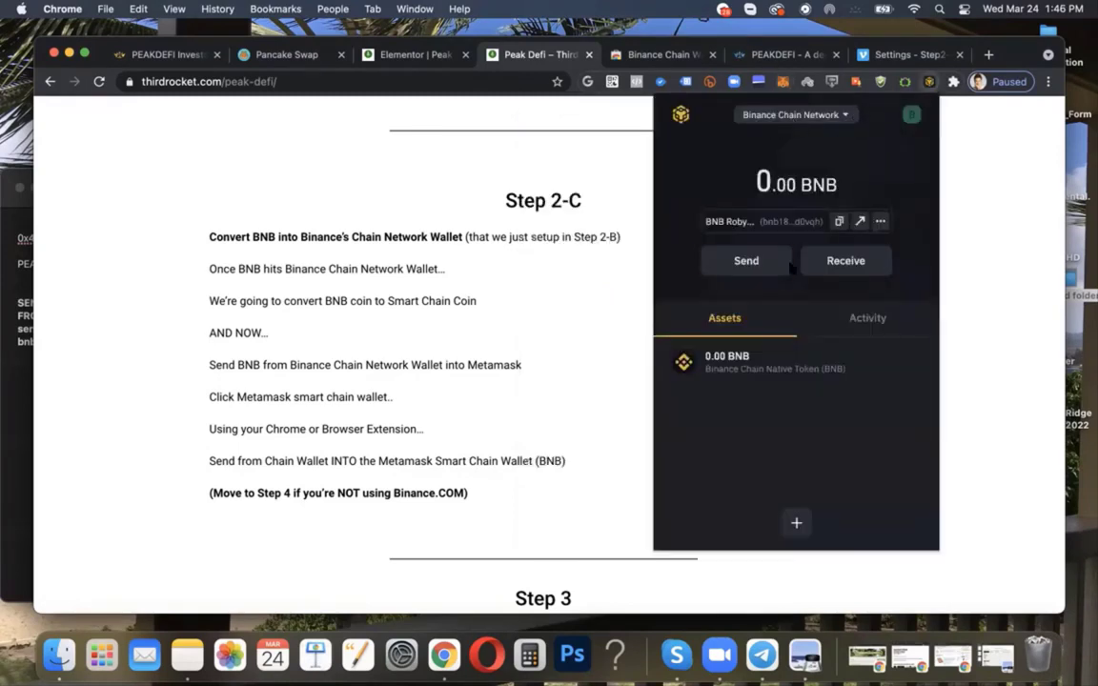
Step: Start a BNB send to the pasted MetaMask address using the maximum available amount
{"action": "left_click", "coordinate": [745, 259]}
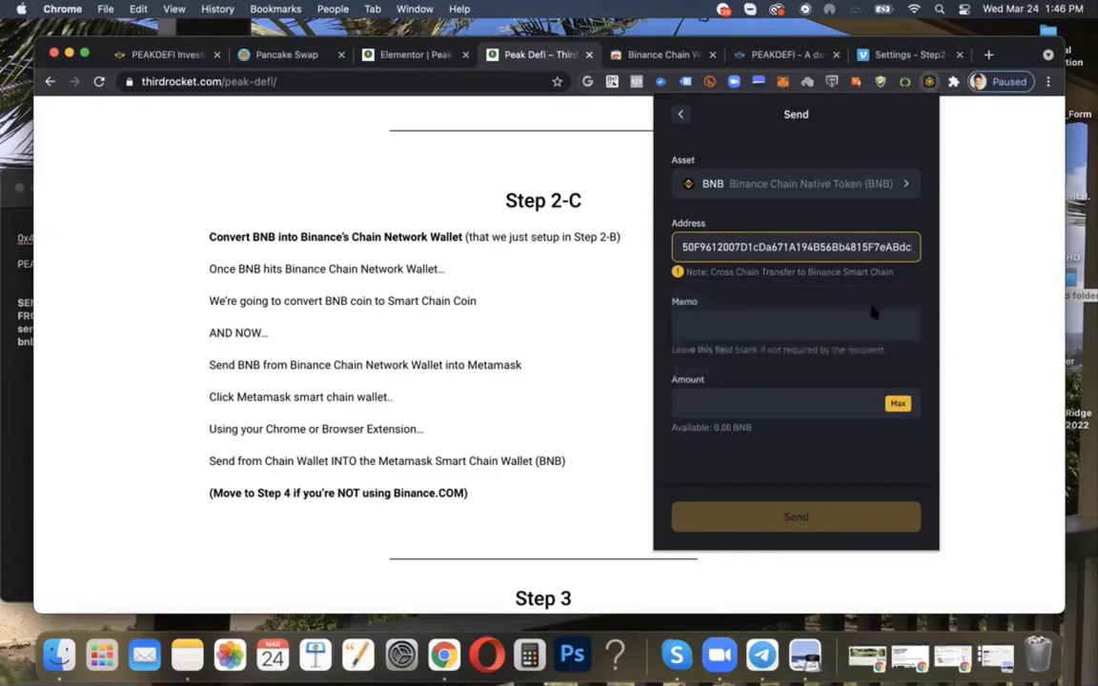
{"action": "mouse_move", "coordinate": [756, 303]}
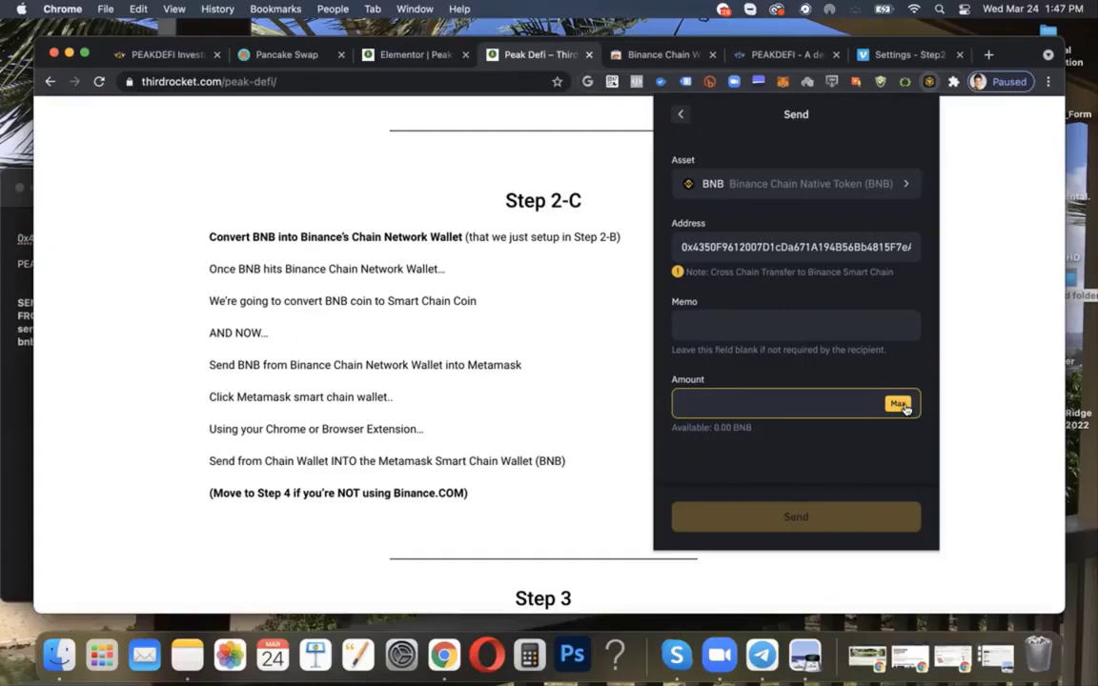
{"action": "left_click", "coordinate": [898, 404]}
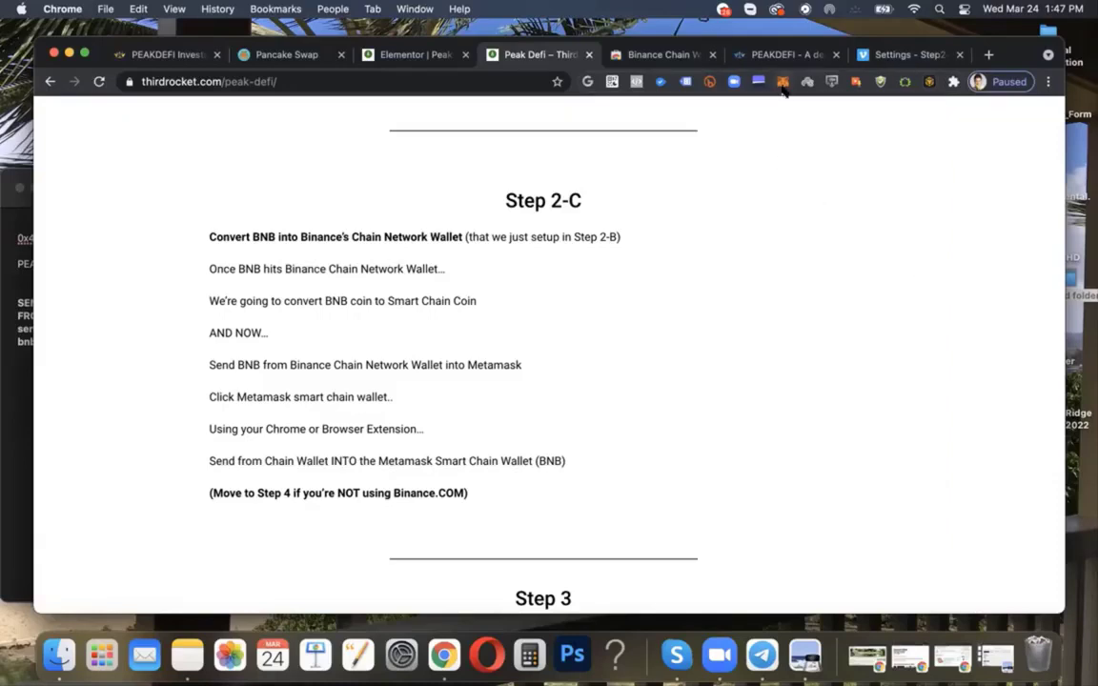
Step: Reopen MetaMask and show its account list on BNB Smart Chain
{"action": "left_click", "coordinate": [781, 80]}
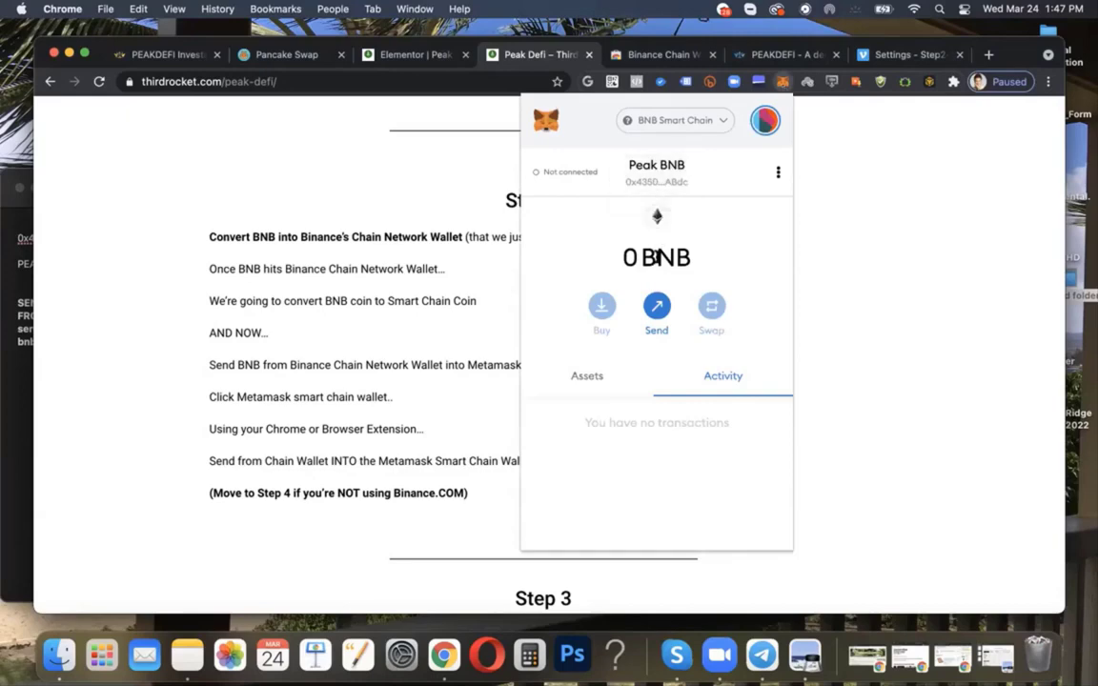
{"action": "left_click", "coordinate": [655, 257]}
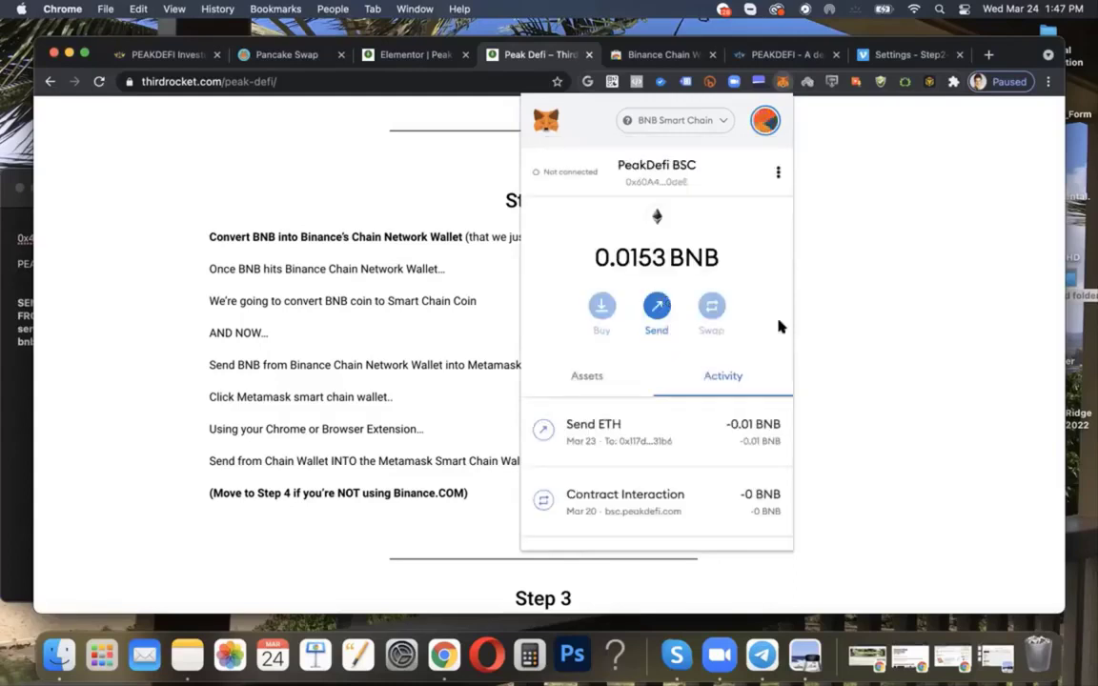
{"action": "mouse_move", "coordinate": [744, 274]}
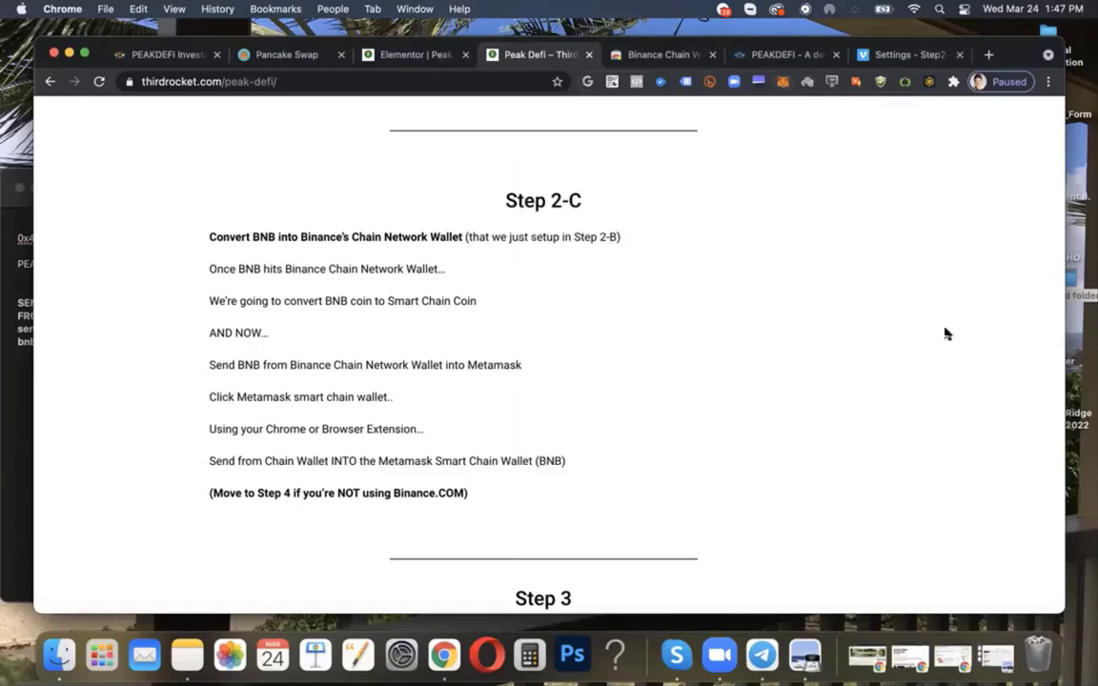
{"action": "mouse_move", "coordinate": [934, 95]}
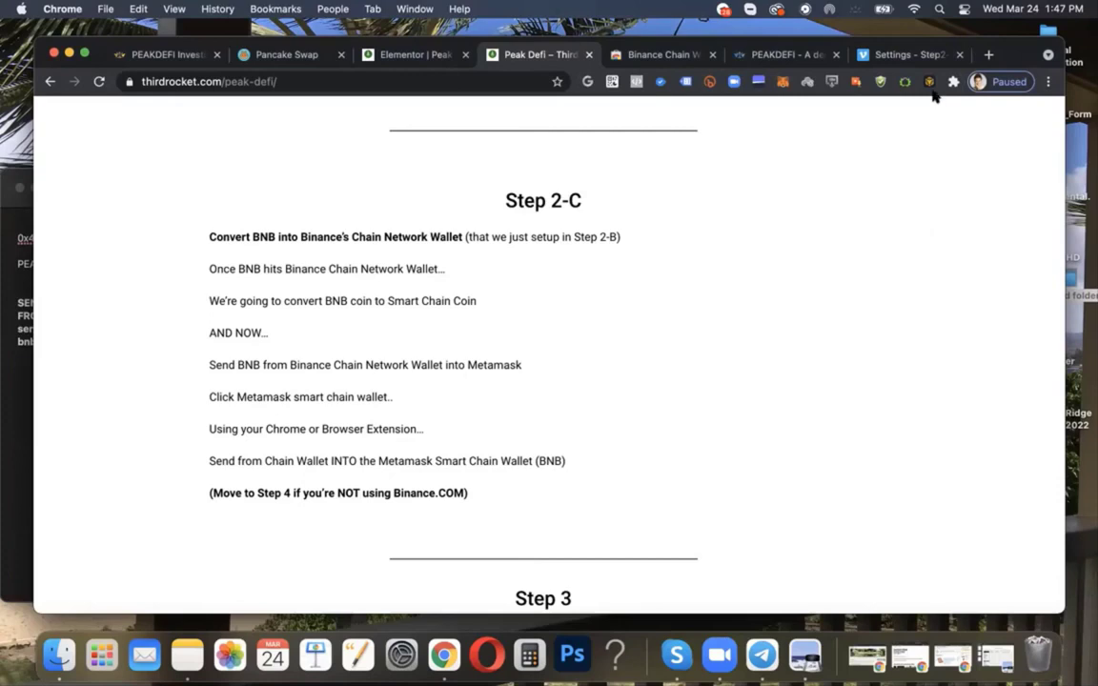
Step: Copy the Peak BNB address again and start a new BNB transfer in Binance Chain Wallet
{"action": "left_click", "coordinate": [928, 80]}
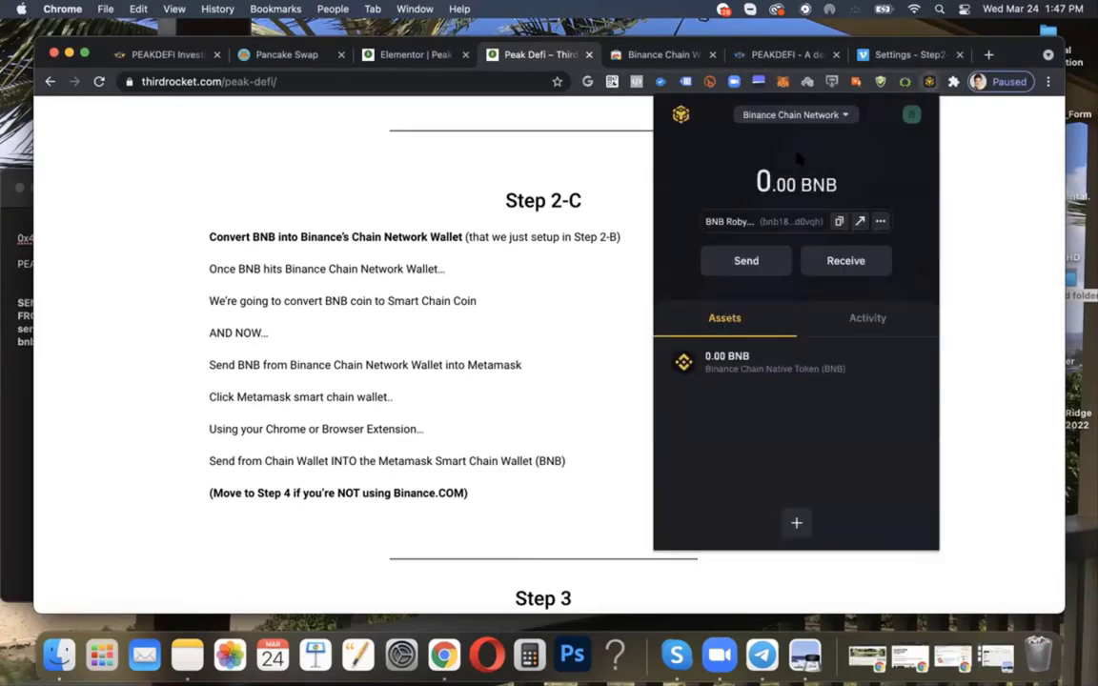
{"action": "mouse_move", "coordinate": [770, 339]}
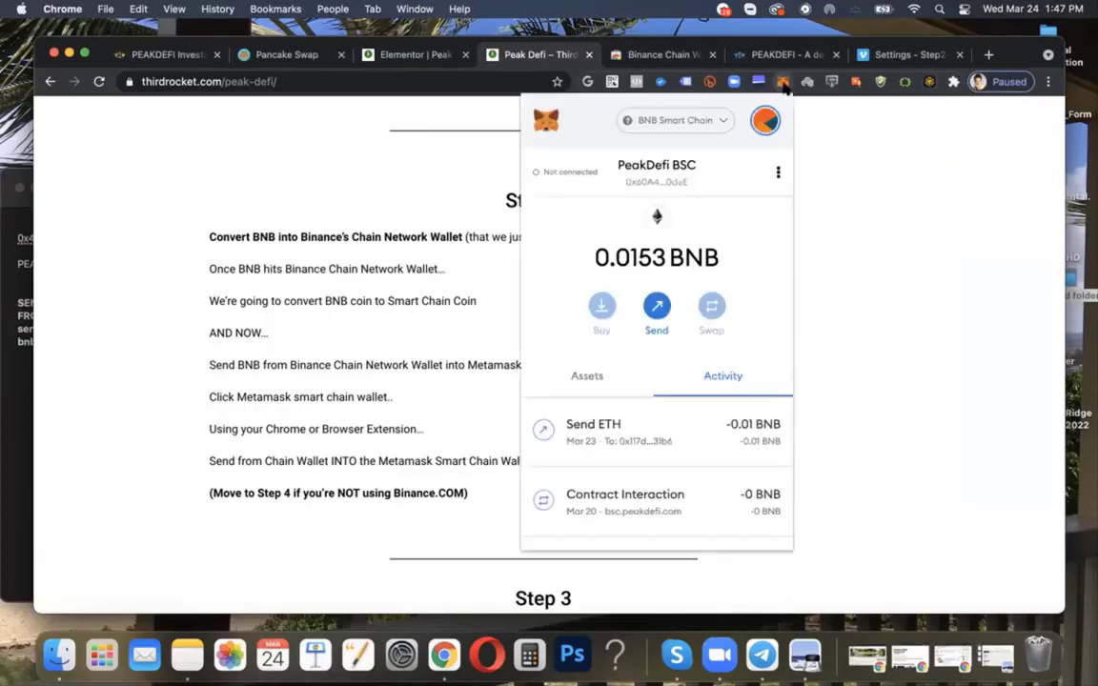
{"action": "mouse_move", "coordinate": [695, 130]}
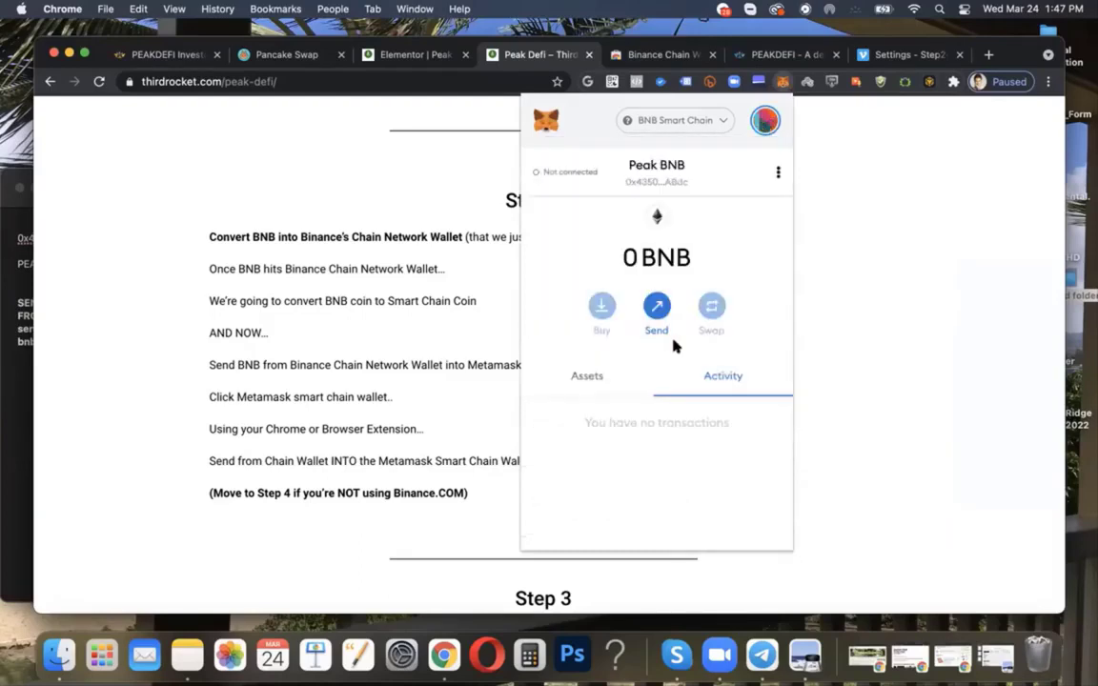
{"action": "left_click", "coordinate": [656, 175]}
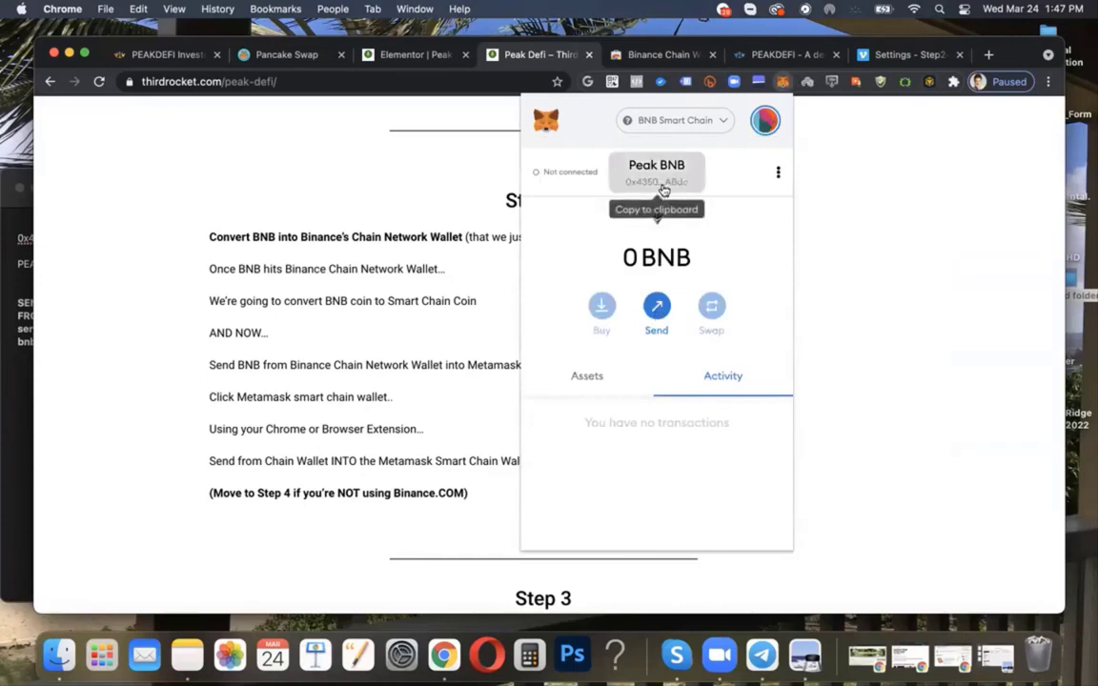
{"action": "left_click", "coordinate": [655, 175]}
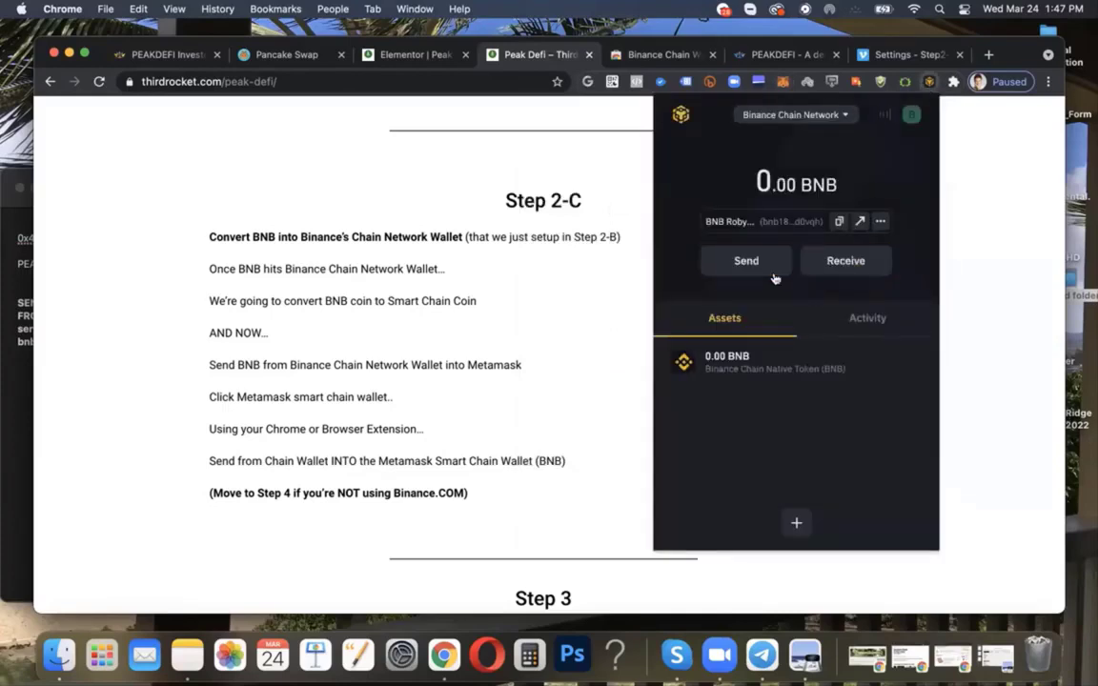
{"action": "left_click", "coordinate": [745, 260]}
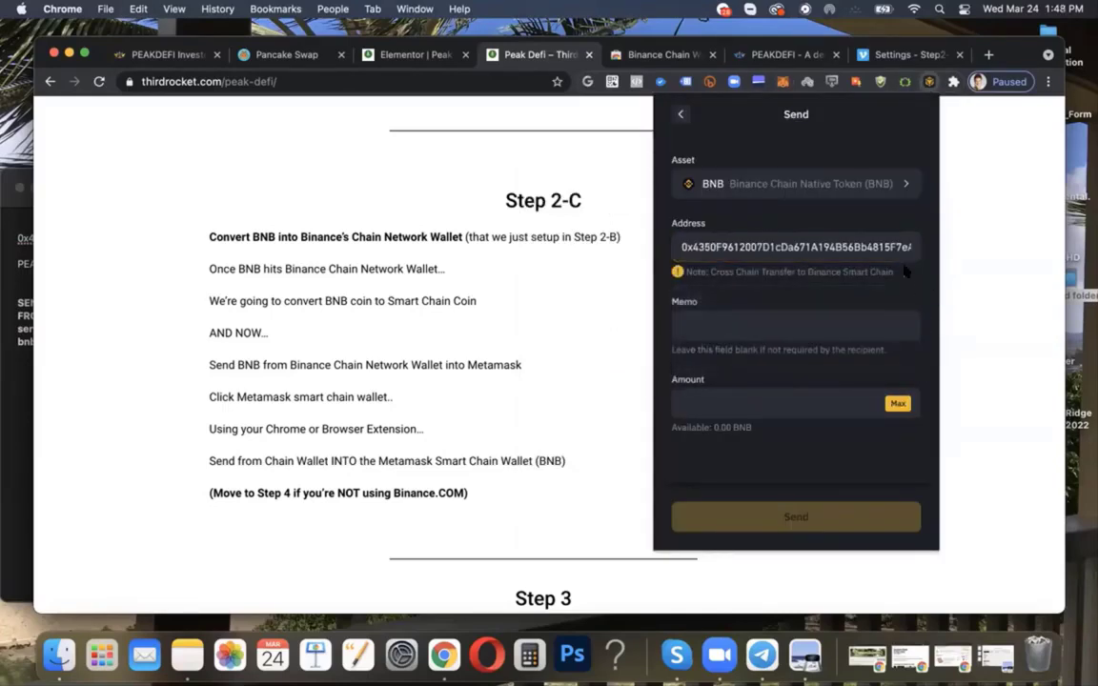
Step: Pick the recipient address, submit the BNB transfer, then recheck Peak BNB's balance in MetaMask
{"action": "left_click", "coordinate": [796, 245]}
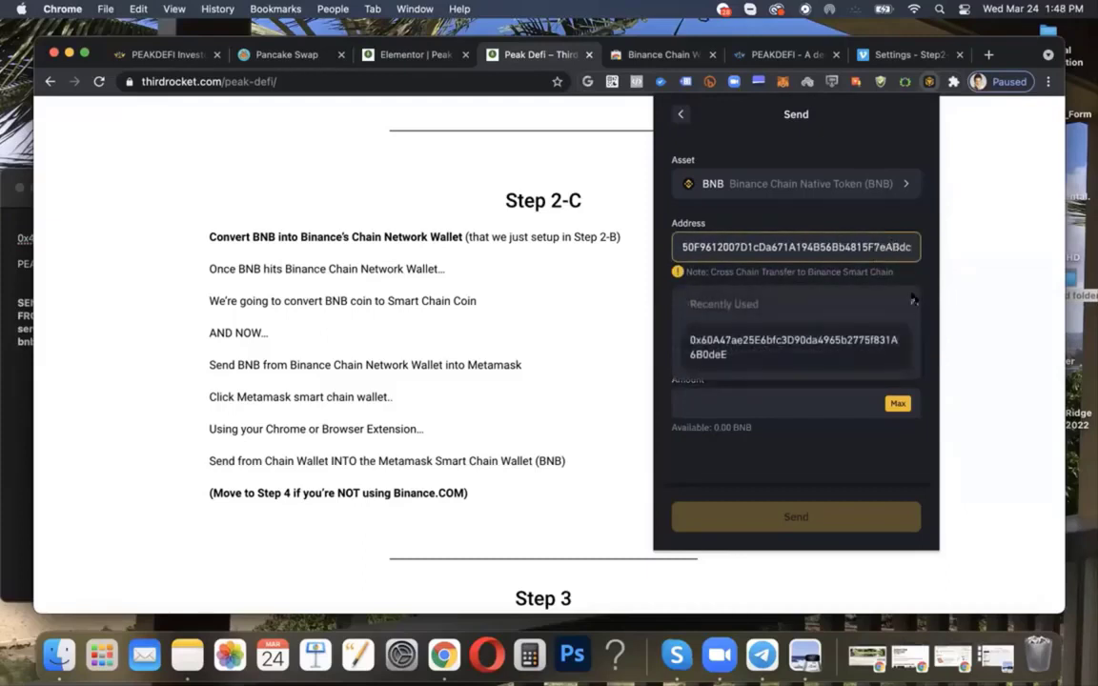
{"action": "left_click", "coordinate": [793, 347]}
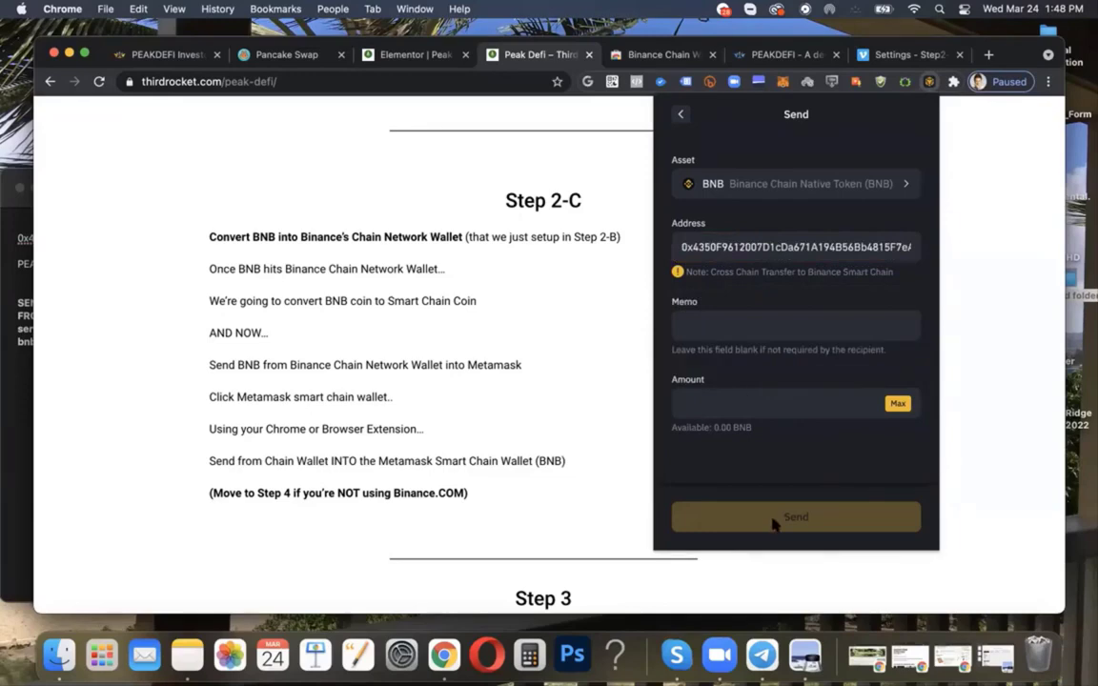
{"action": "left_click", "coordinate": [781, 84]}
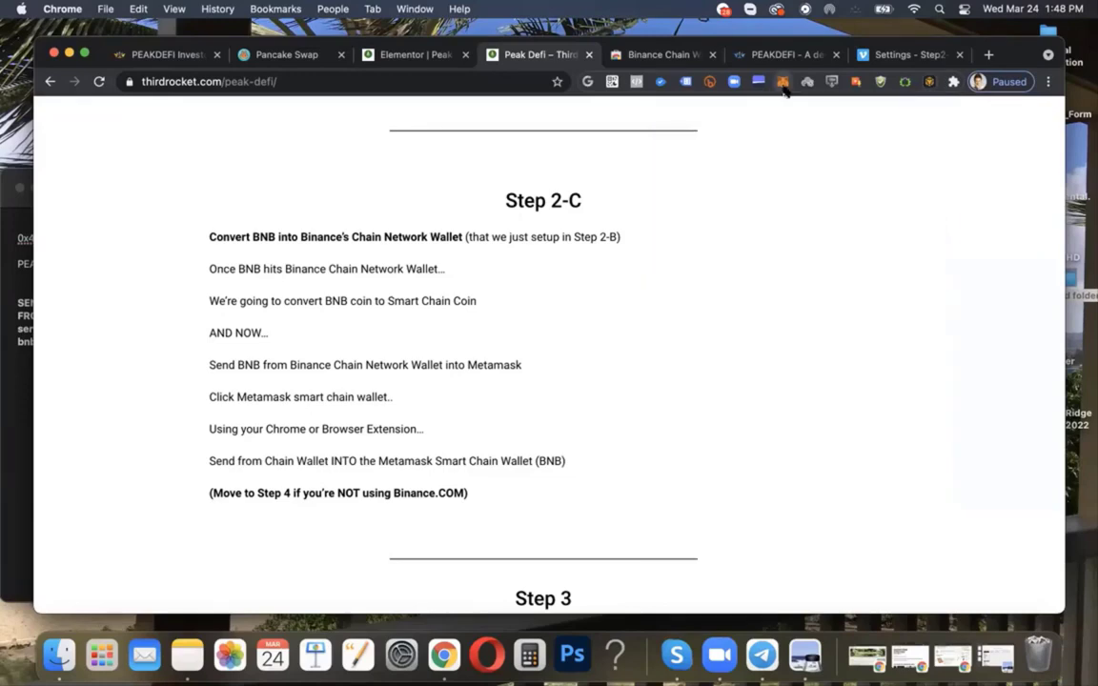
{"action": "left_click", "coordinate": [781, 80]}
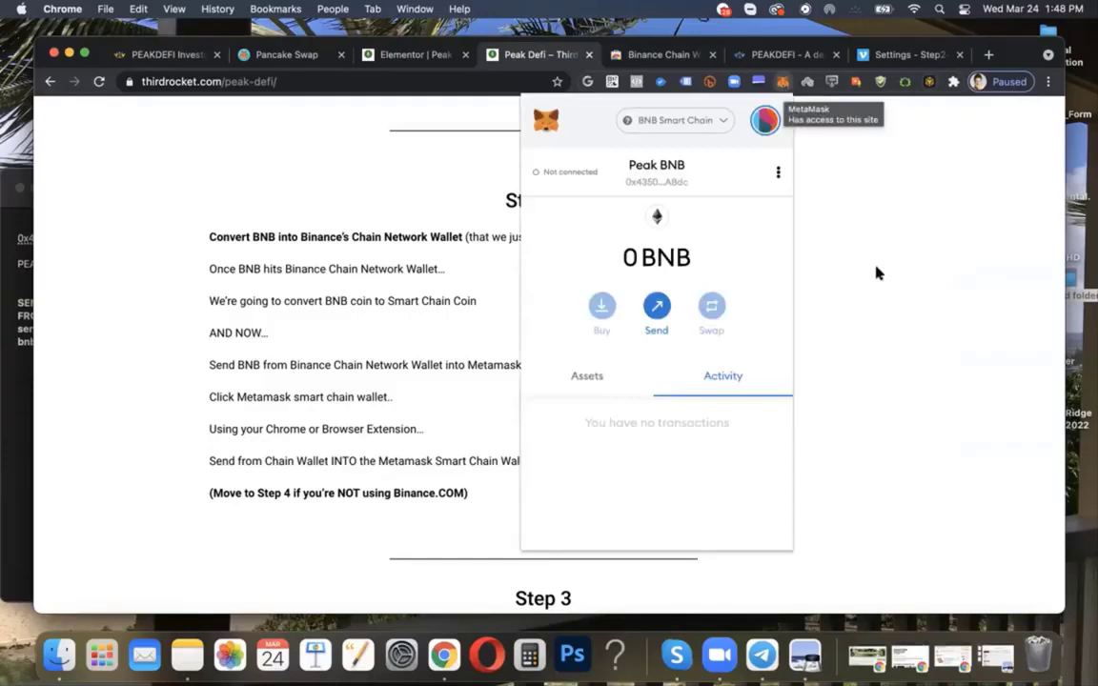
{"action": "mouse_move", "coordinate": [702, 263]}
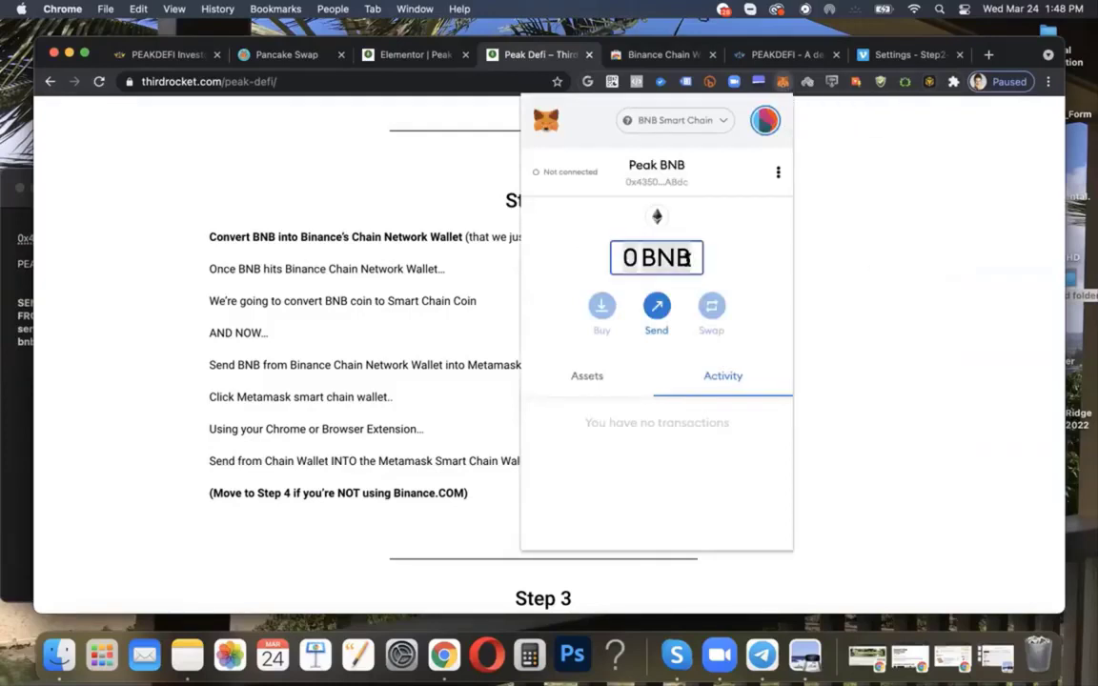
{"action": "left_click", "coordinate": [930, 81]}
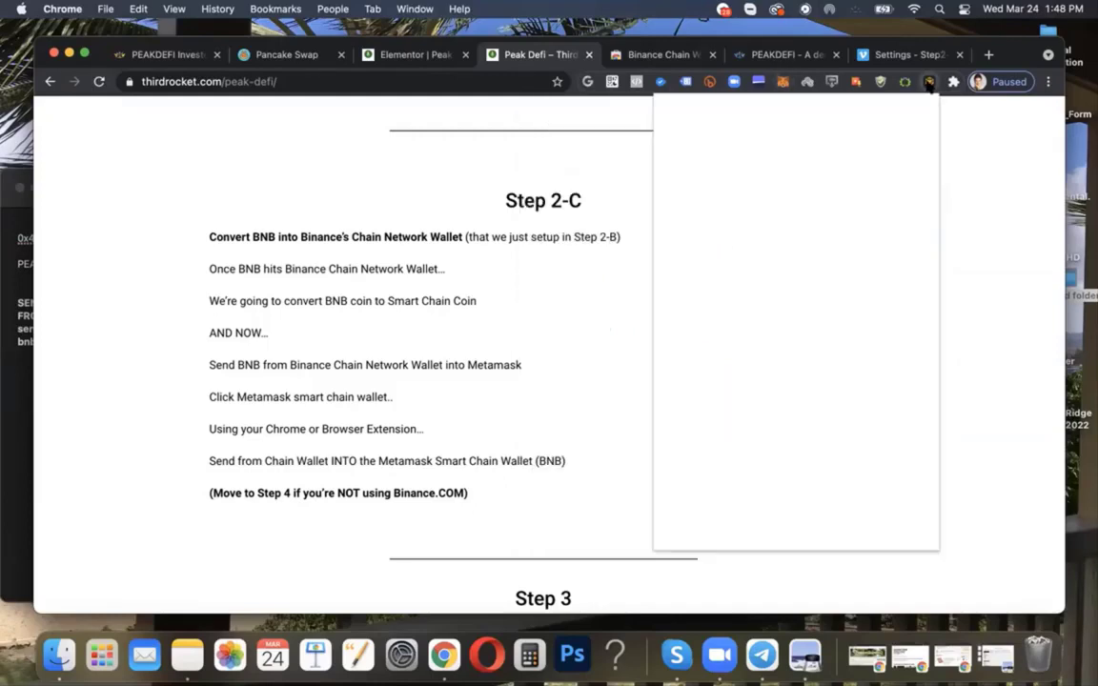
Step: Close MetaMask and scroll the Peak DeFi tutorial down through Steps 3-4 and back to Step 2-C
{"action": "left_click", "coordinate": [928, 80]}
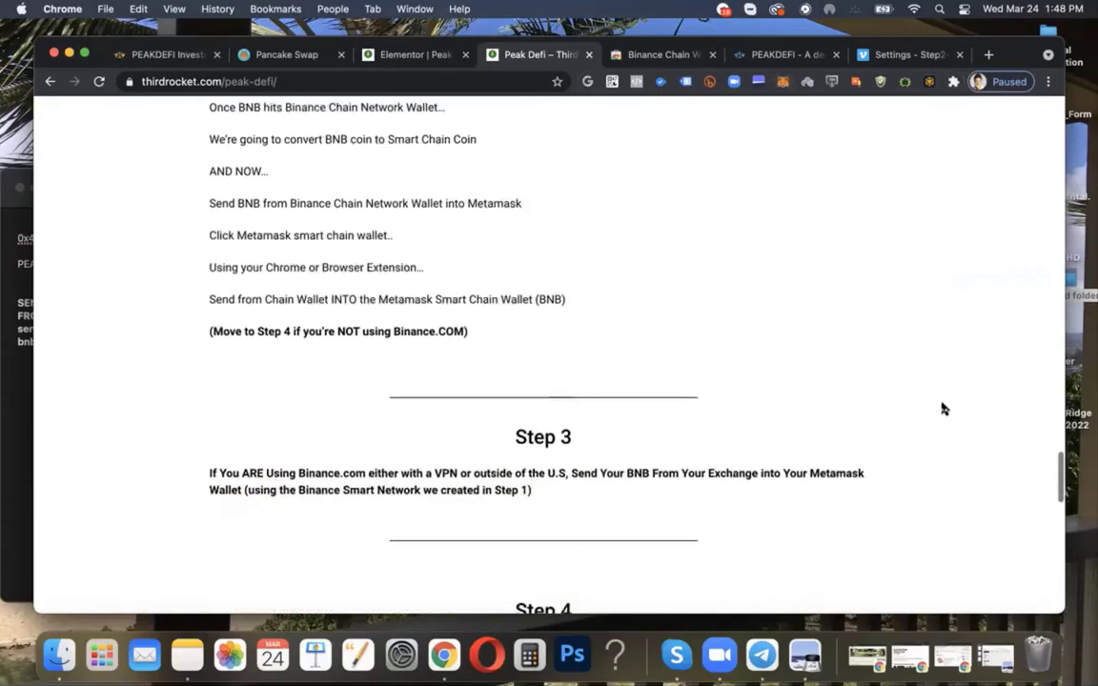
{"action": "scroll", "scroll_direction": "down", "scroll_amount": 3}
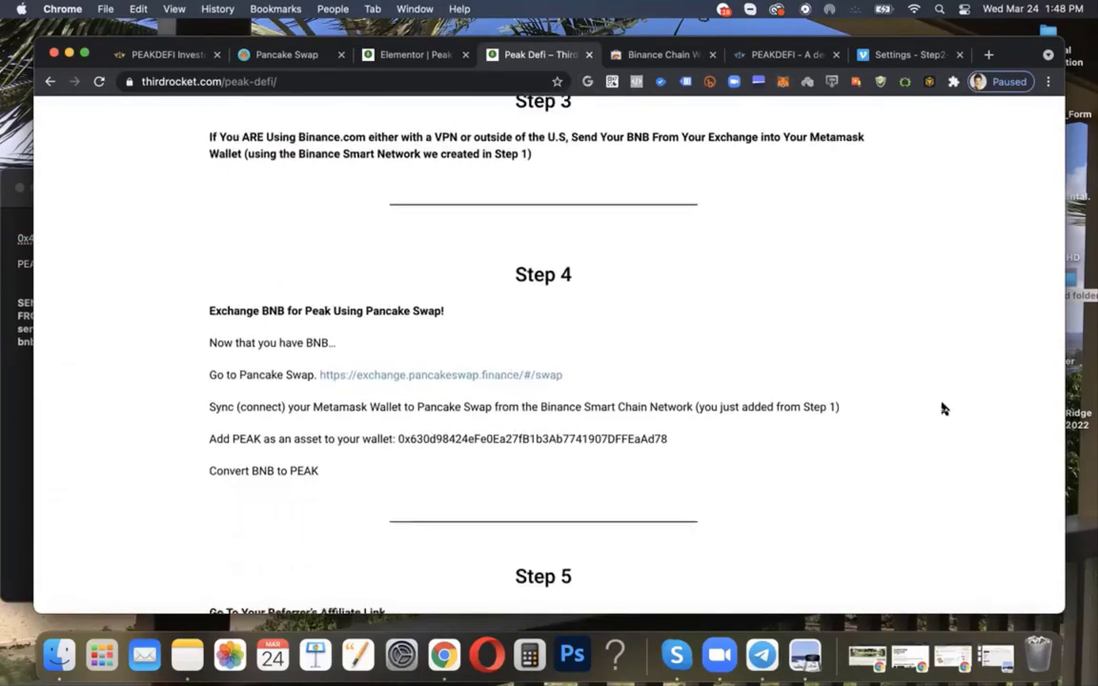
{"action": "mouse_move", "coordinate": [413, 394]}
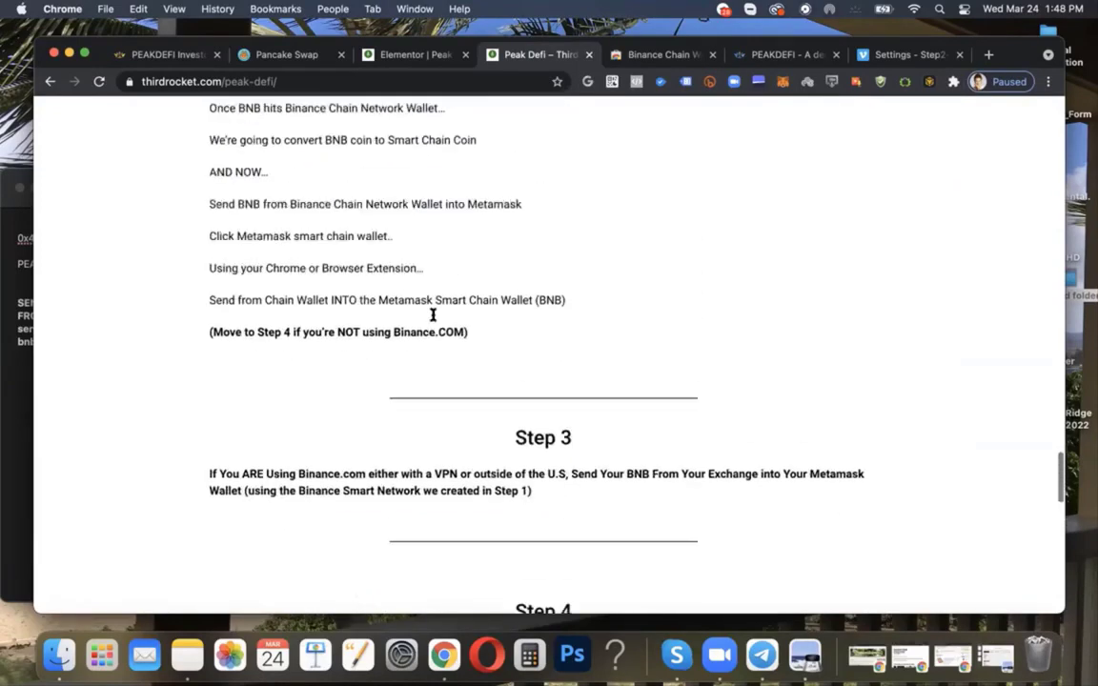
{"action": "scroll", "scroll_direction": "up", "scroll_amount": 3}
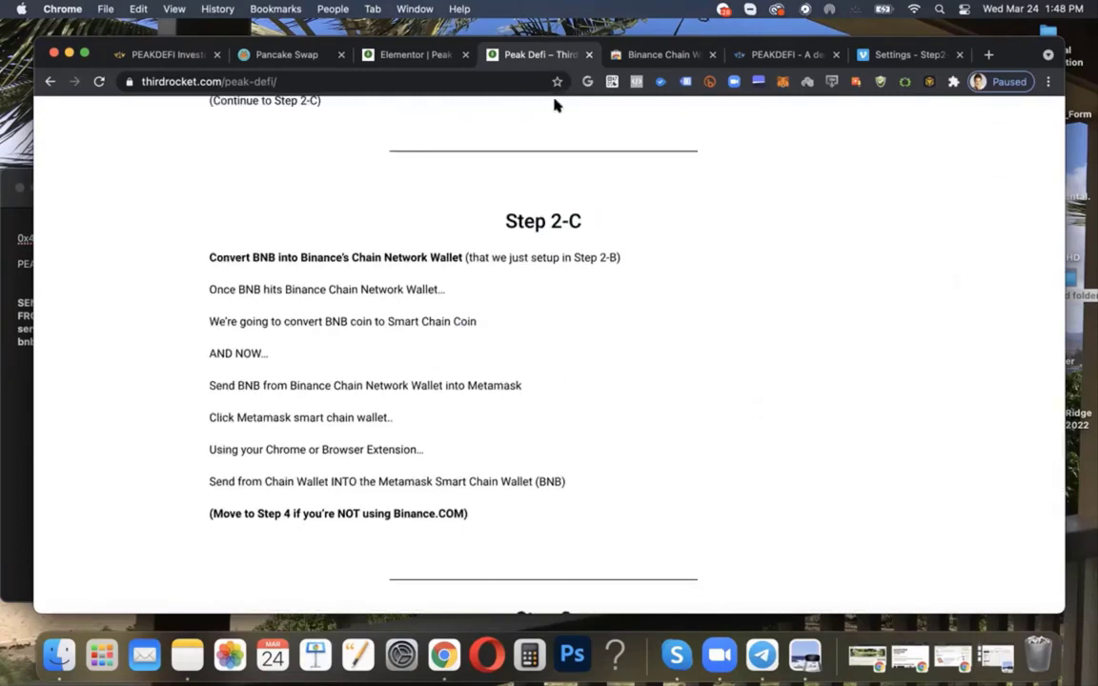